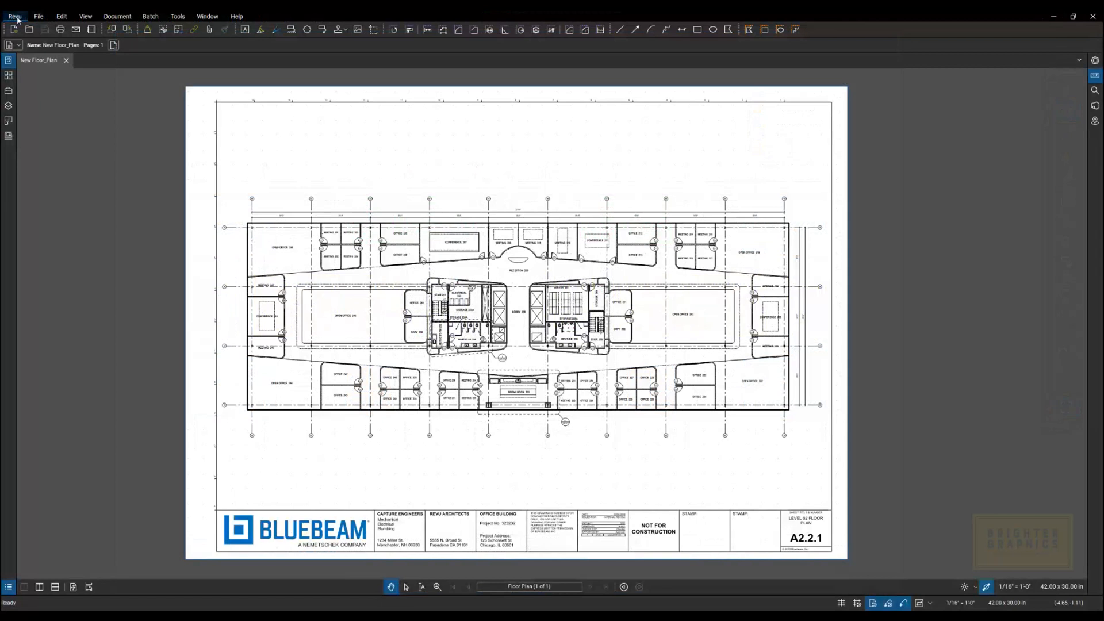
Step: Expand the Revu menu to list the program-wide commands
click(13, 15)
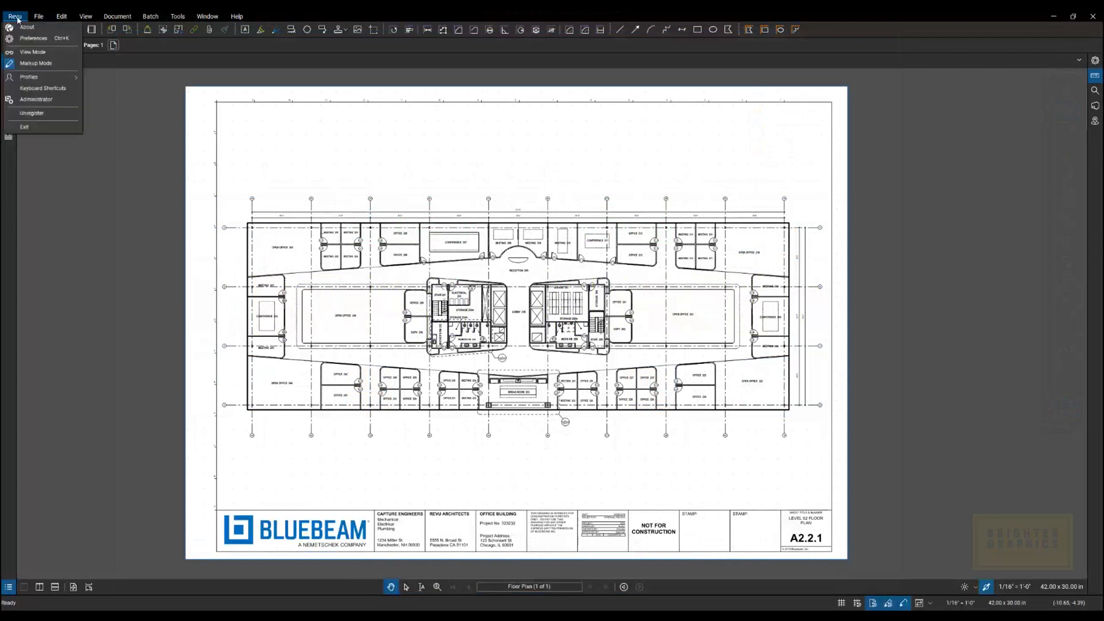
Step: Launch Preferences from the Revu menu, landing on the General page
click(34, 38)
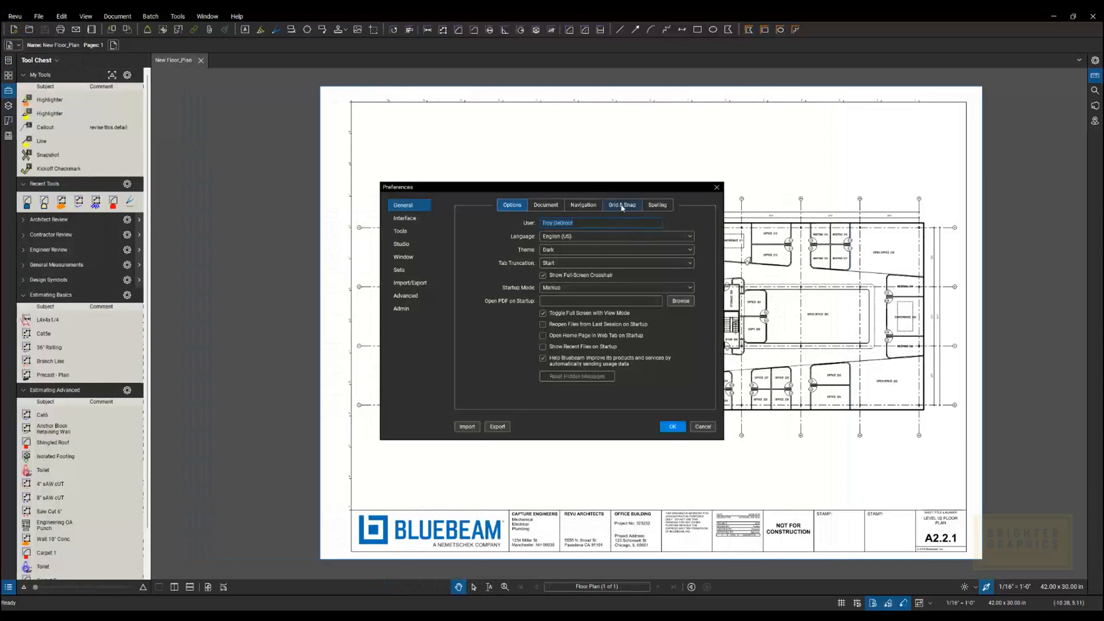
Step: Switch Preferences to the Grid & Snap page showing units, spacing and snap options
click(622, 205)
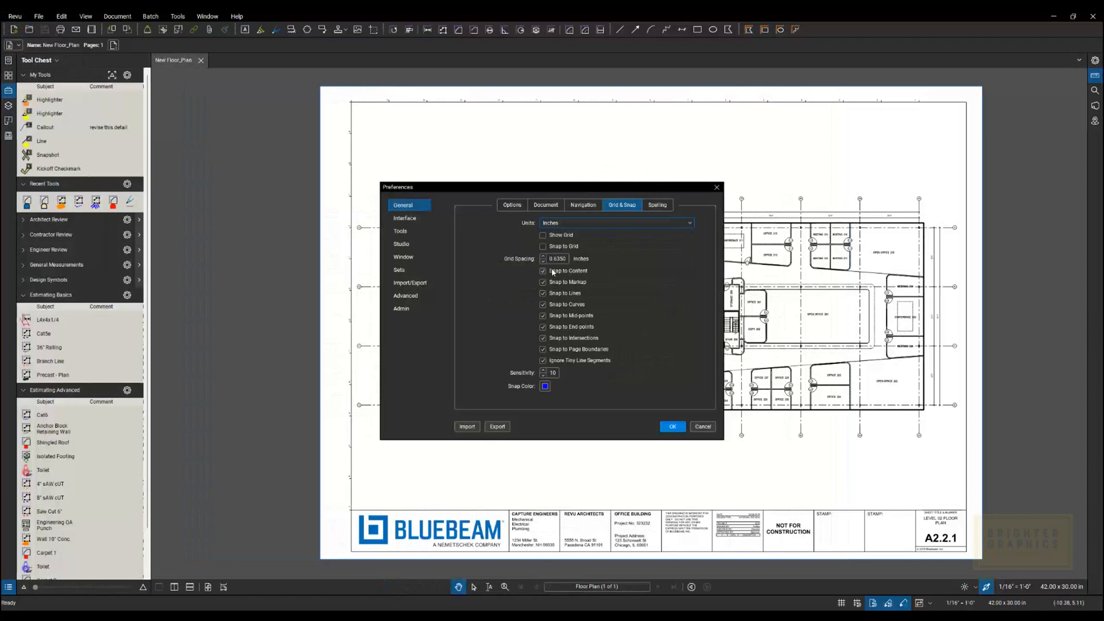
mouse_move(552, 274)
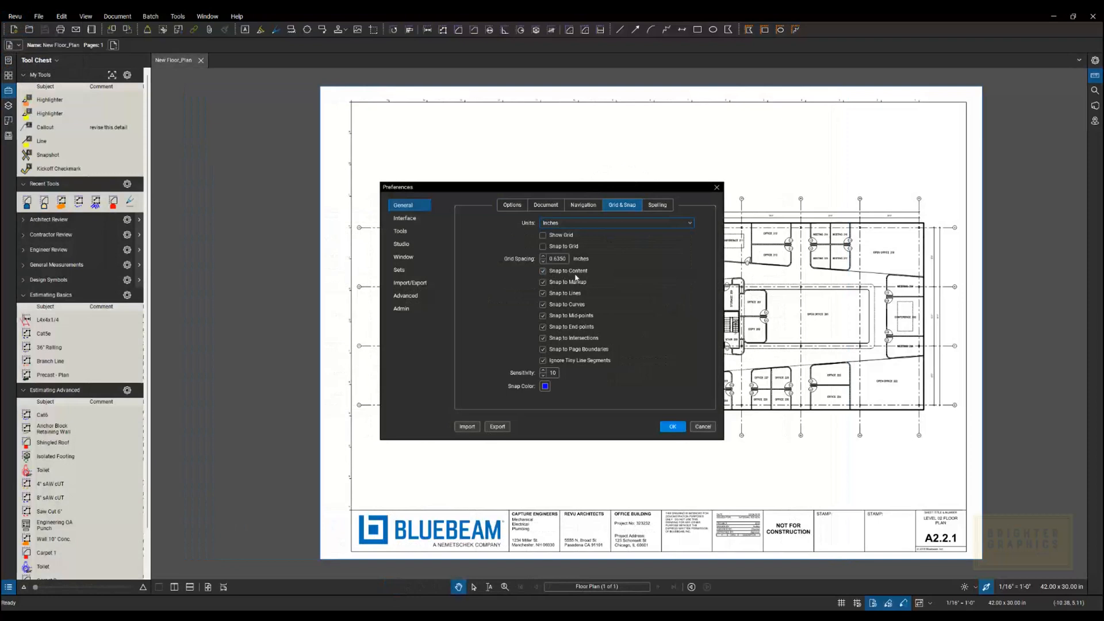
mouse_move(579, 276)
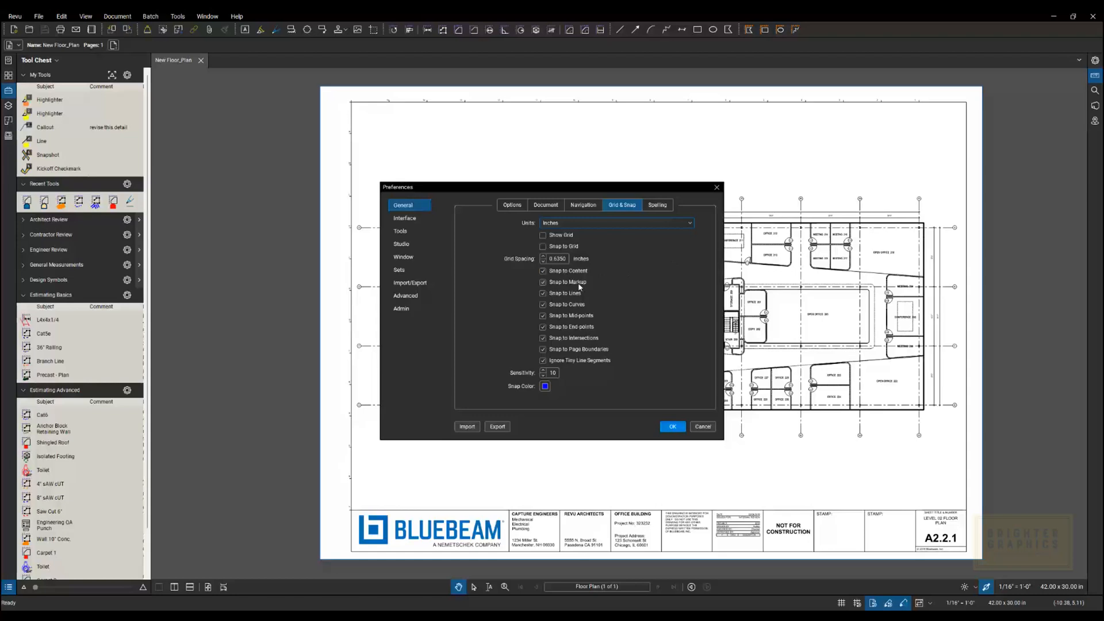
mouse_move(589, 281)
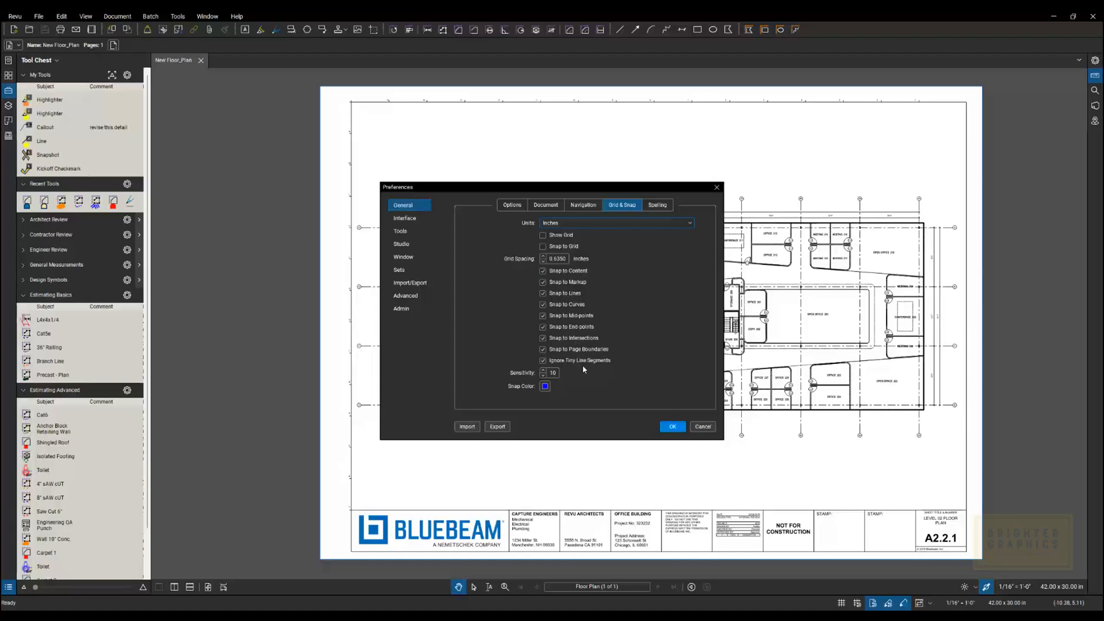
mouse_move(588, 346)
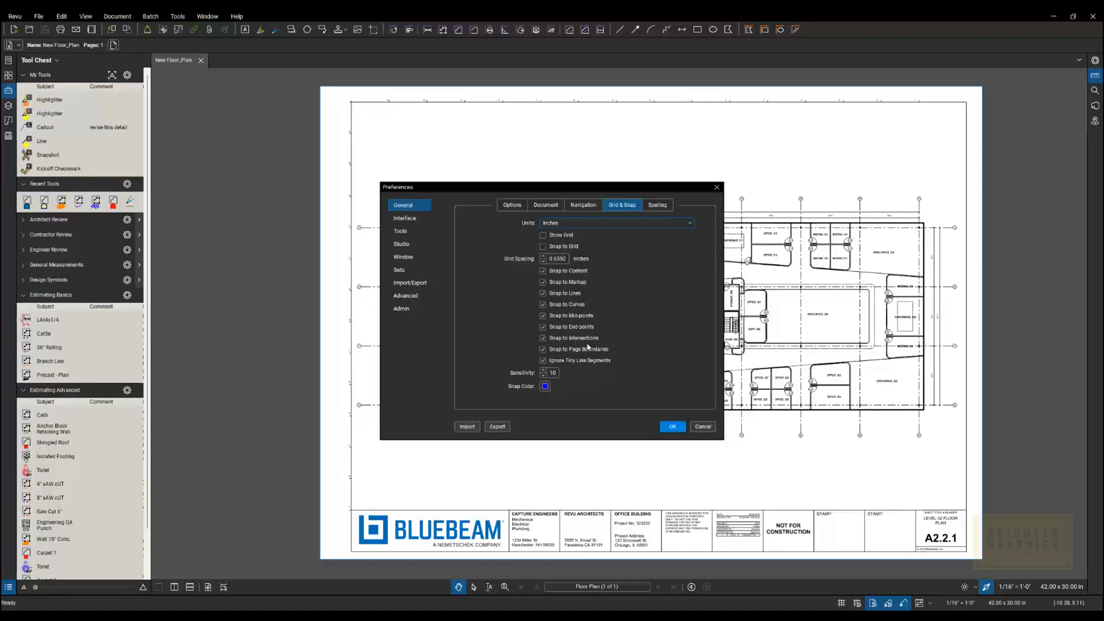
mouse_move(610, 334)
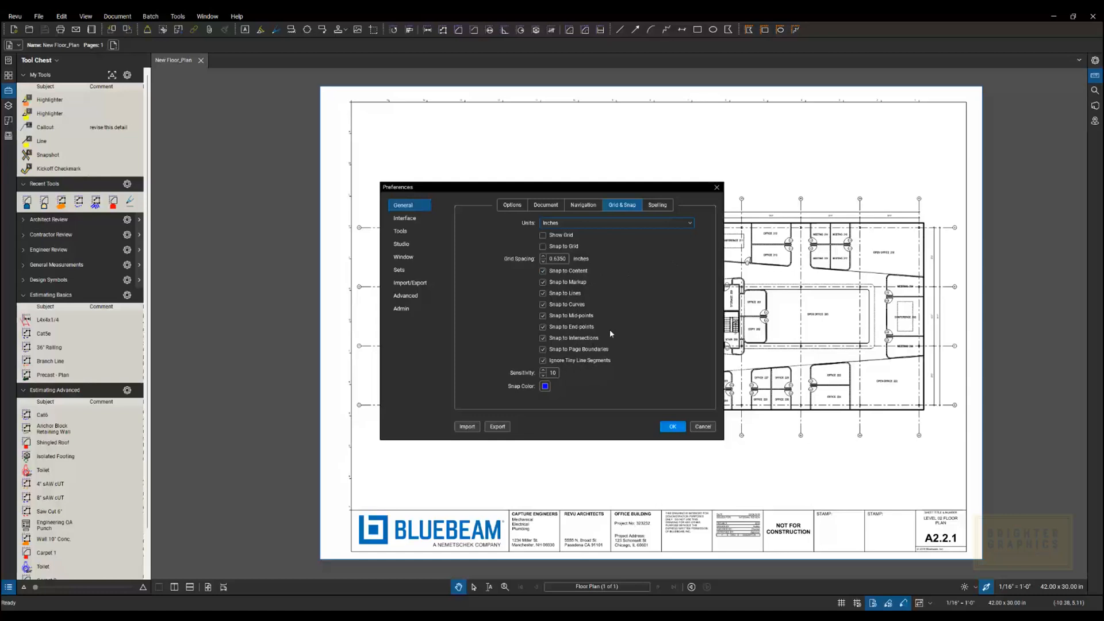
mouse_move(581, 317)
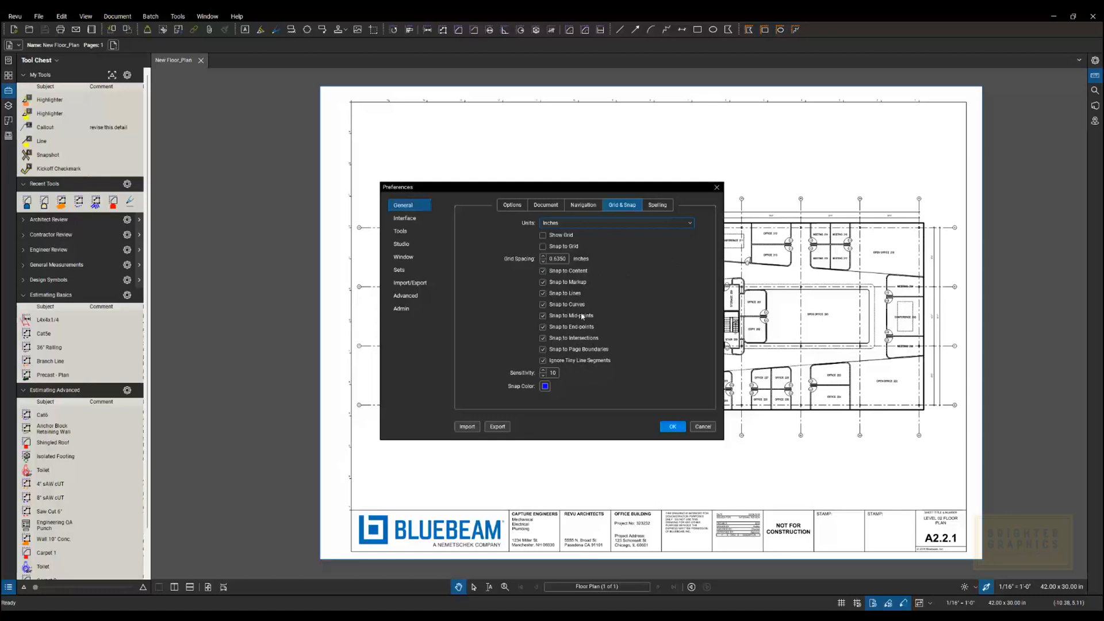